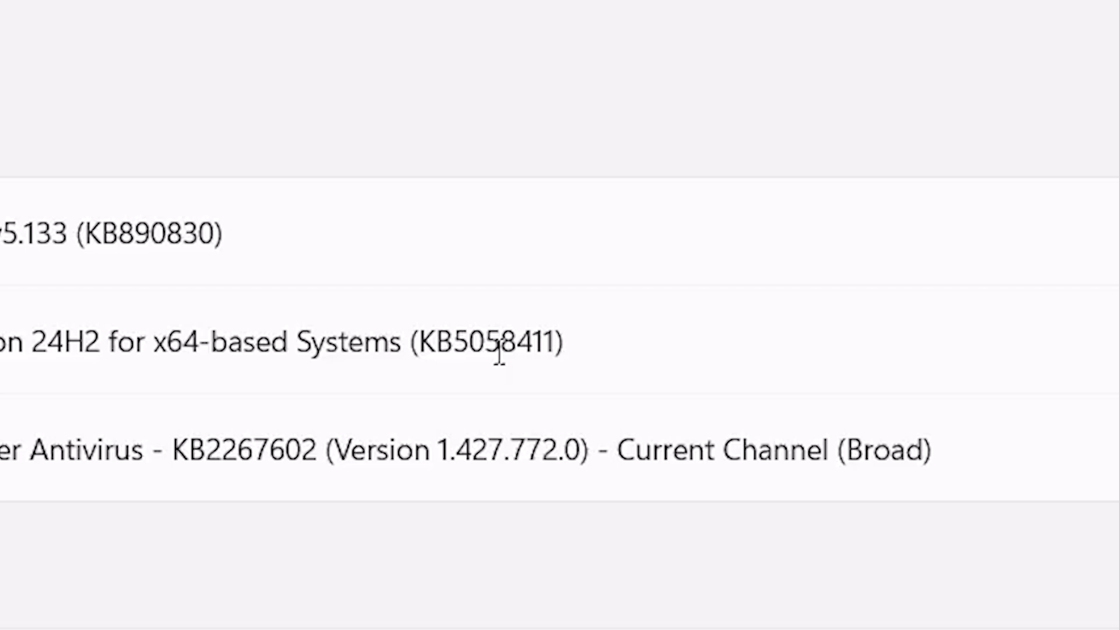
Open the Windows 11 release information page listing 26100 builds with KB5058411 and KB5055627.
double_click(488, 341)
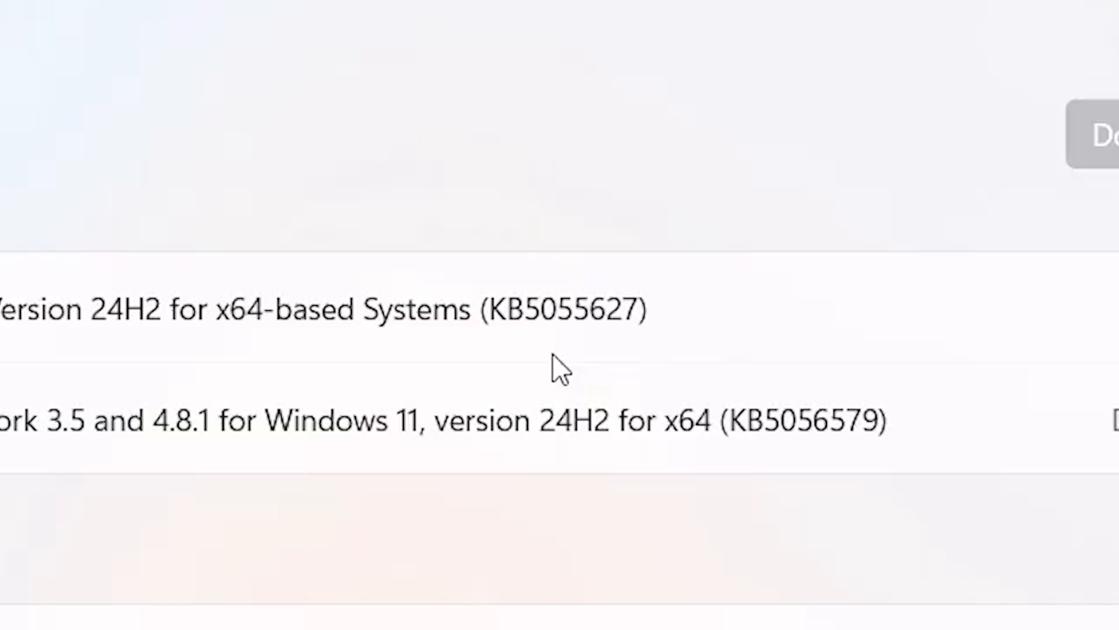
mouse_move(612, 347)
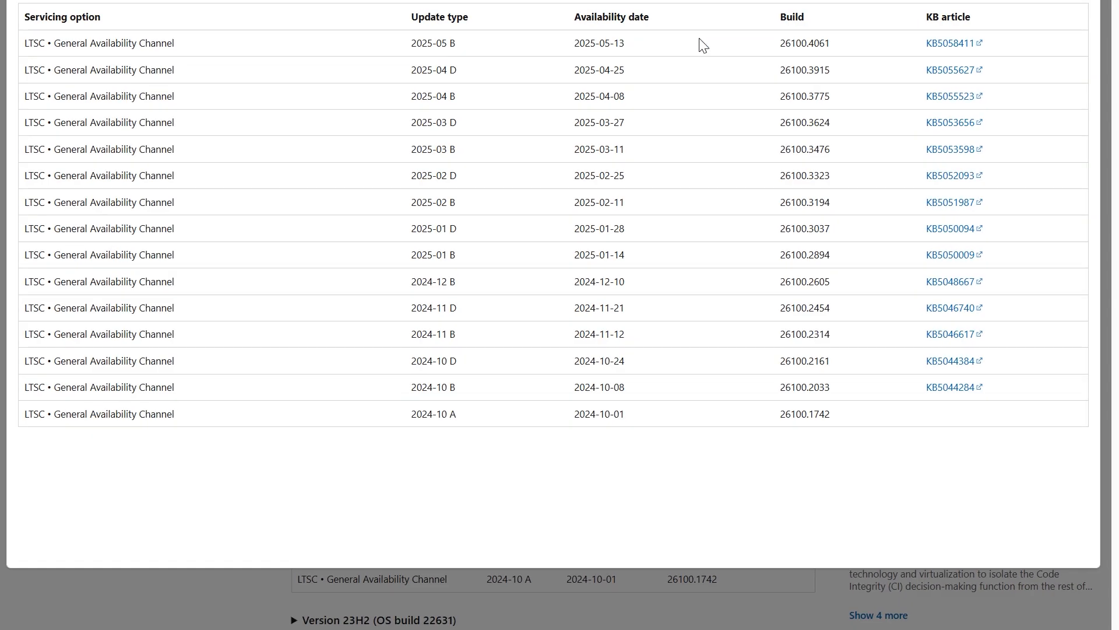
mouse_move(605, 37)
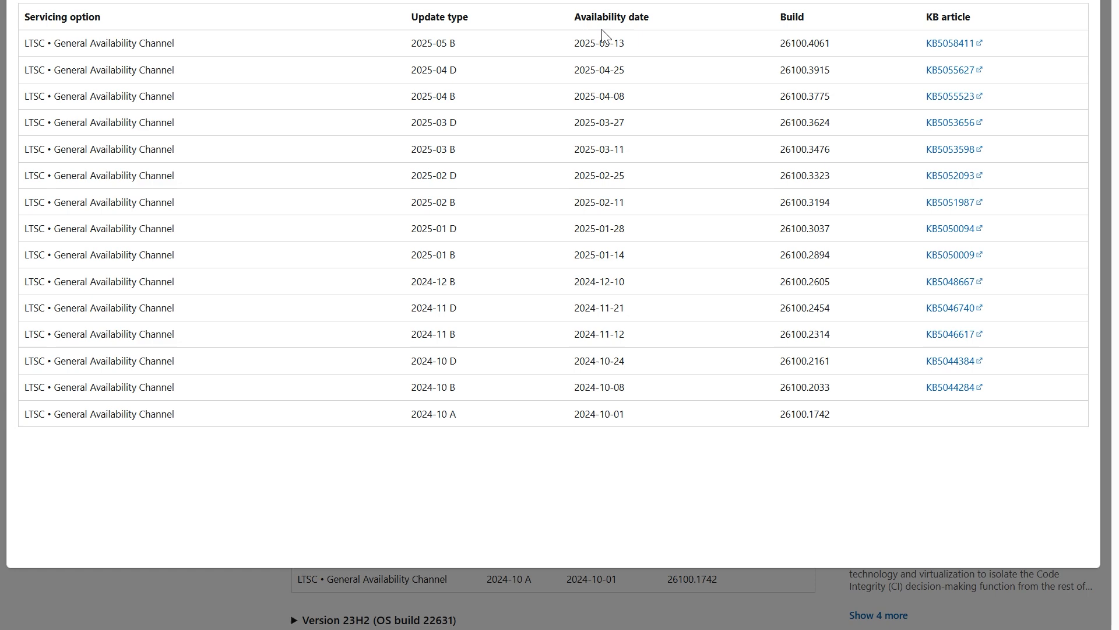